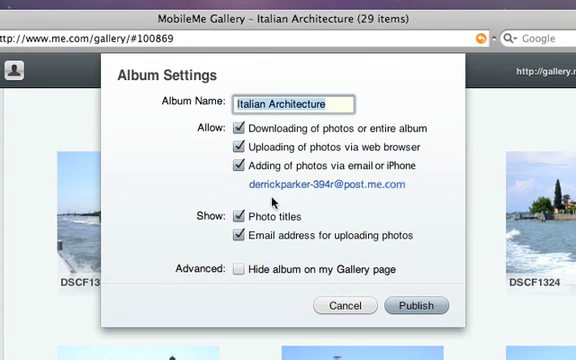
- Set 'Hide album on my Gallery page' and publish the Italian Architecture album settings
left_click(238, 270)
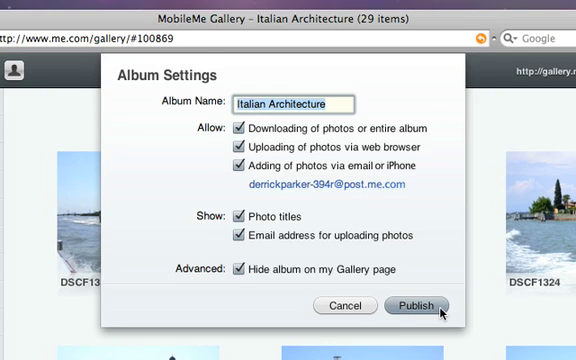
left_click(416, 312)
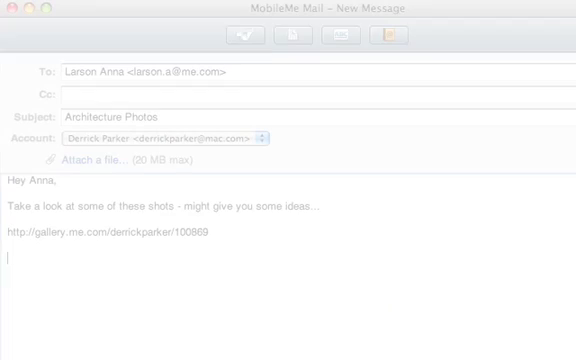
- Sign the Architecture Photos email with the name 'Derrick' beneath the album link
type("Derrick")
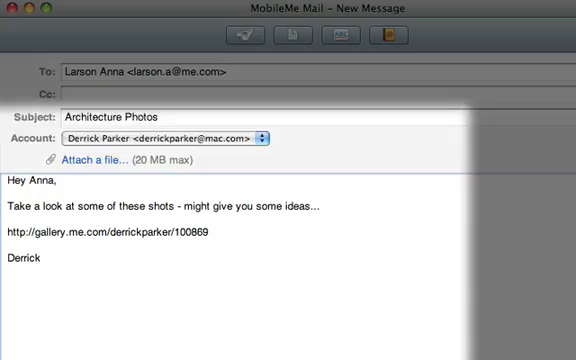